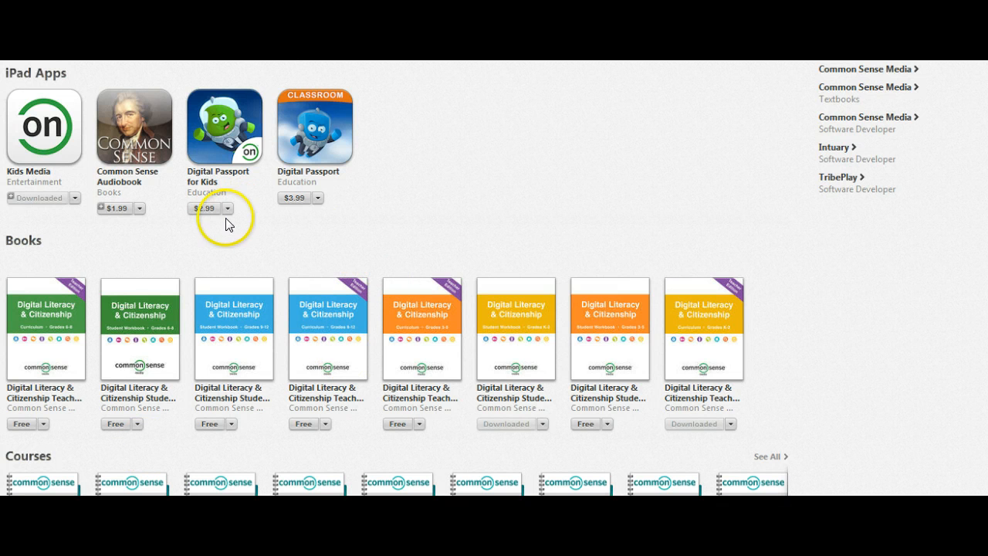
mouse_move(297, 216)
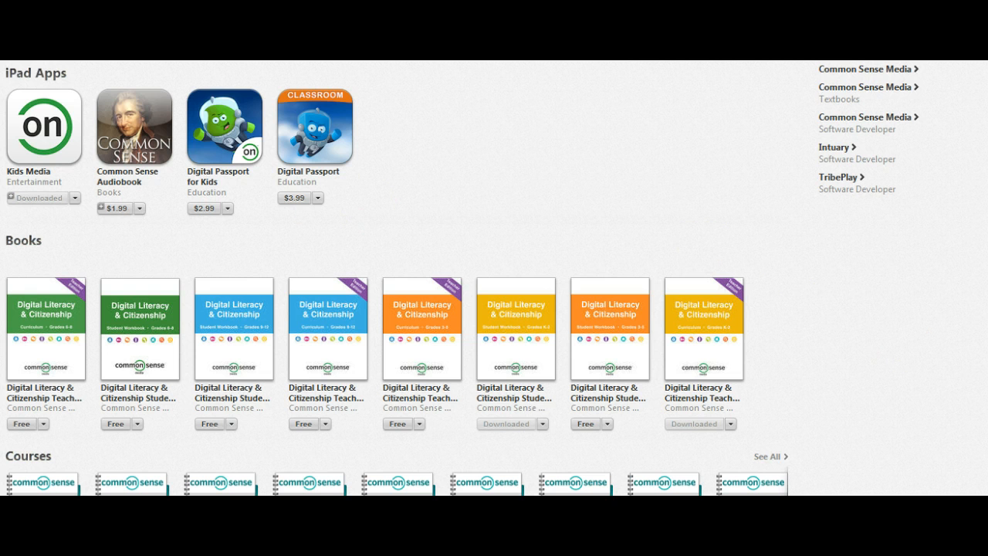
From the Common Sense Media Courses section, show the Ending Cyberbullying and Online Cruelty course's seven-item outline.
scroll("down", 3)
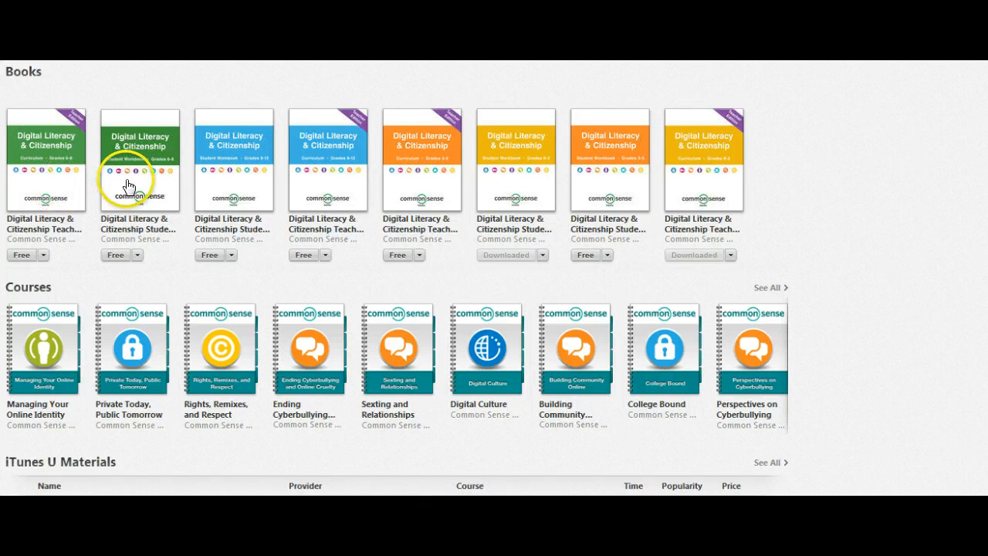
mouse_move(130, 183)
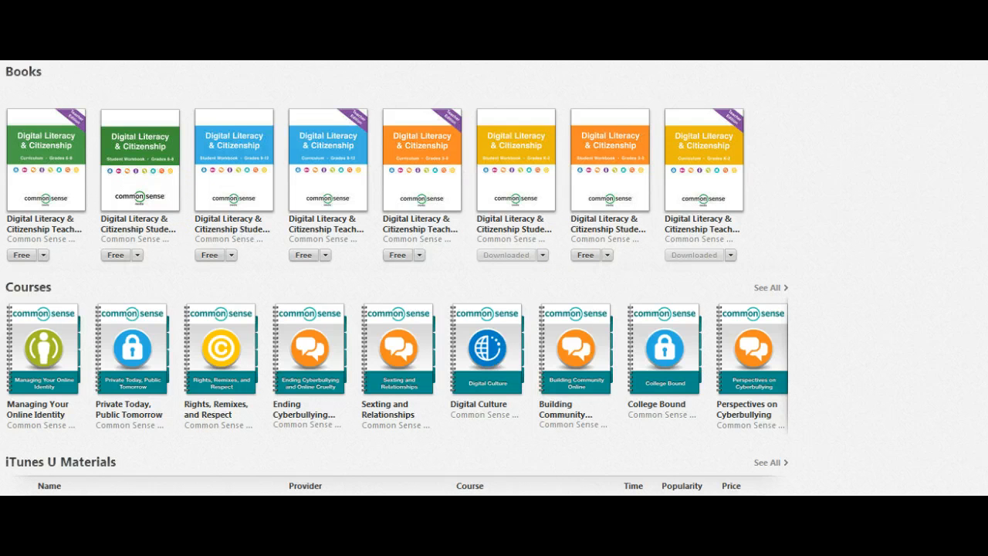
scroll("down", 3)
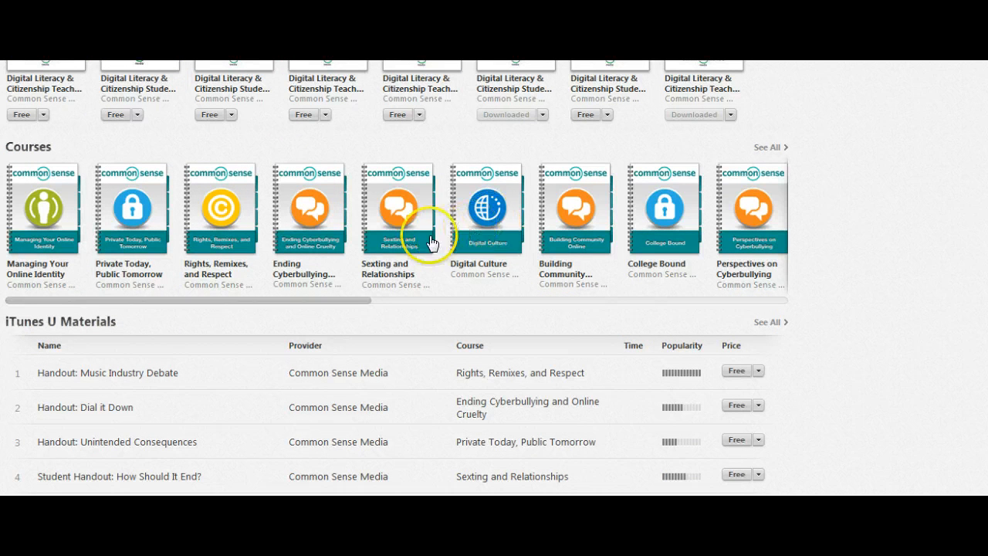
mouse_move(324, 233)
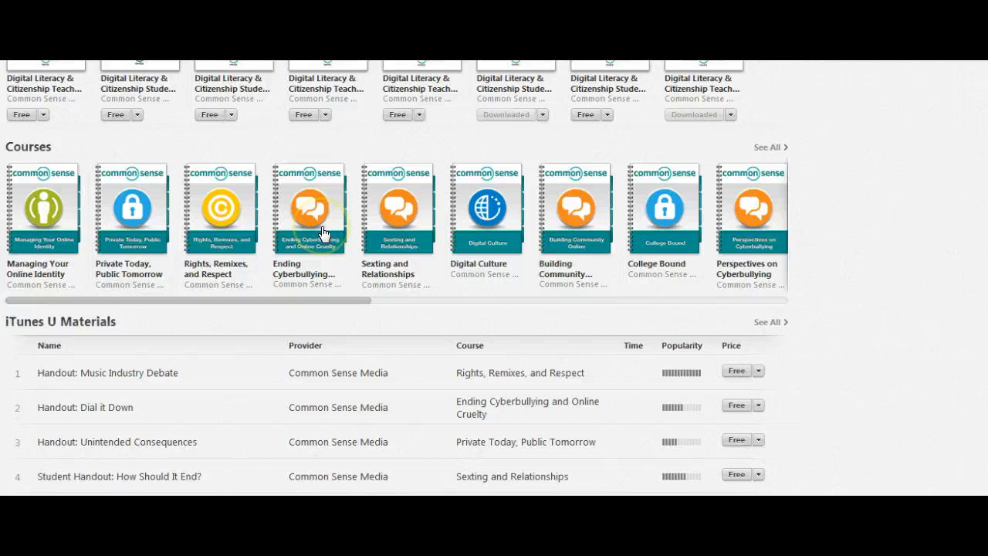
left_click(309, 208)
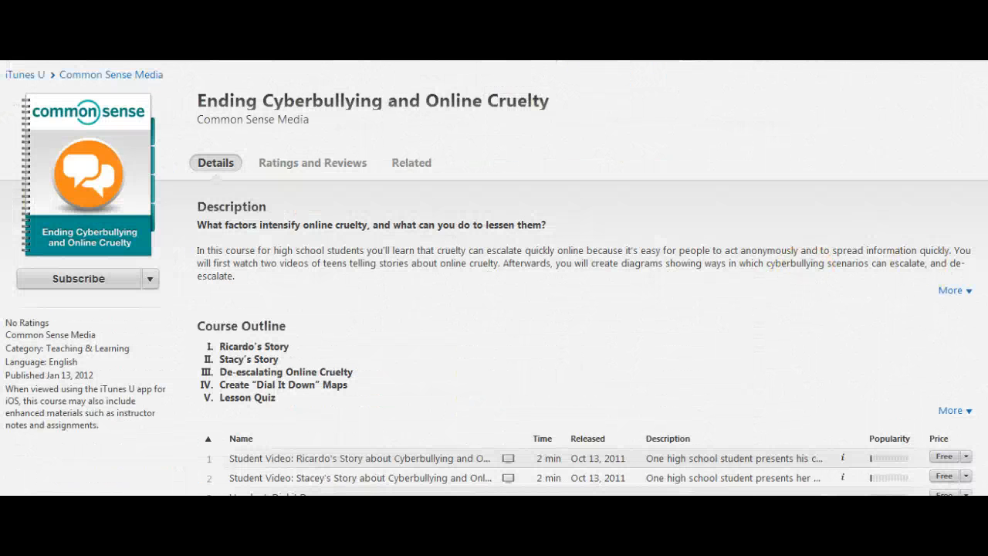
scroll("down", 3)
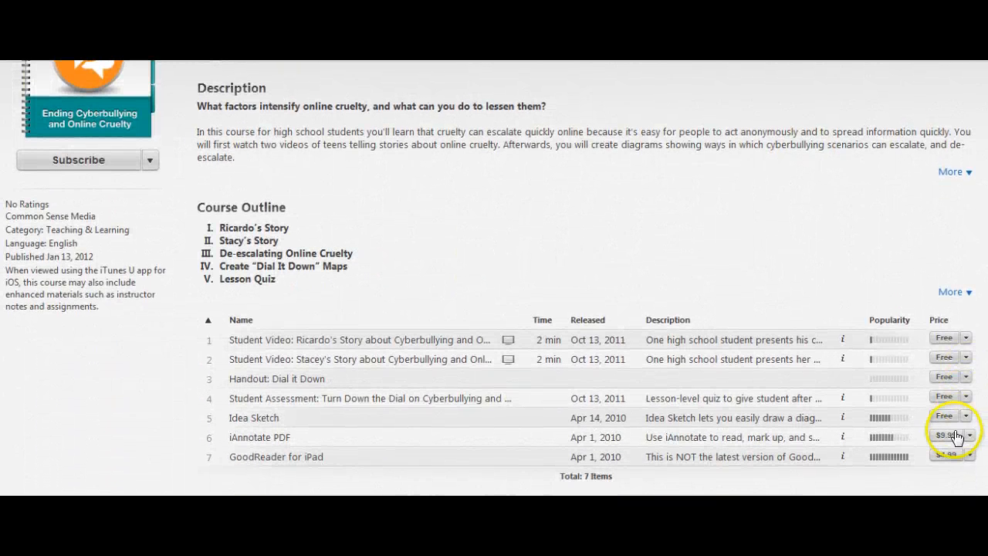
mouse_move(941, 485)
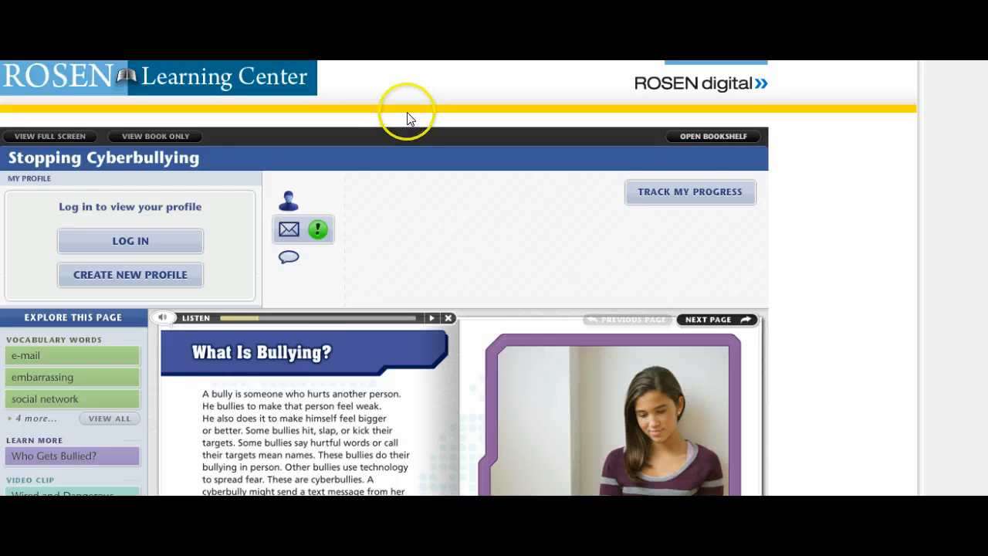
mouse_move(790, 208)
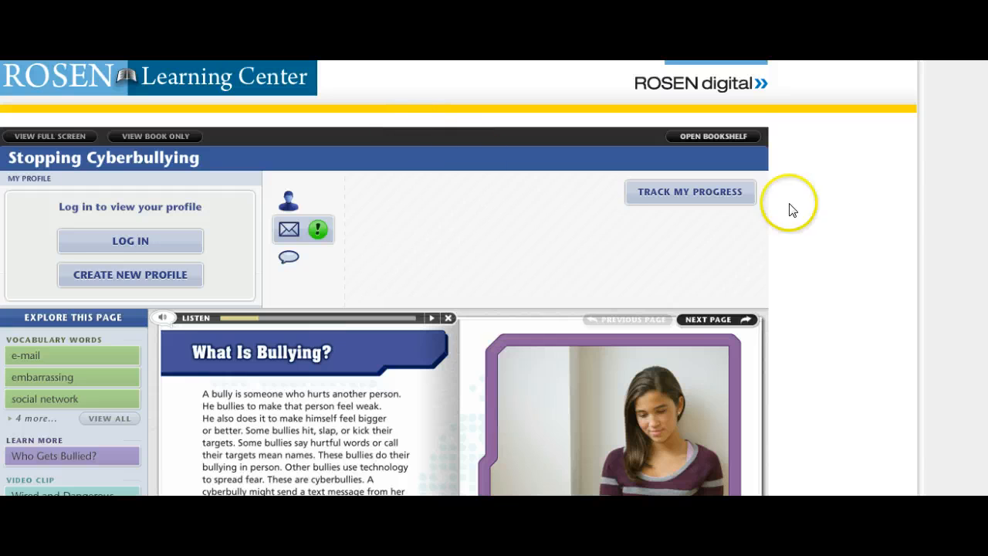
Browse the bookshelf through Teen CyberSmarts and back to the CyberSmarts collection's five eBooks.
left_click(713, 136)
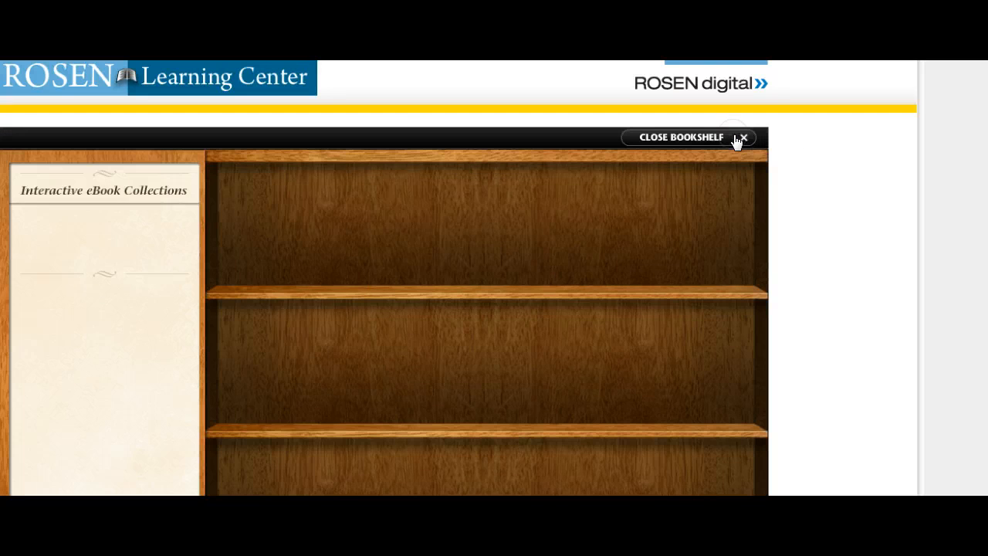
left_click(51, 216)
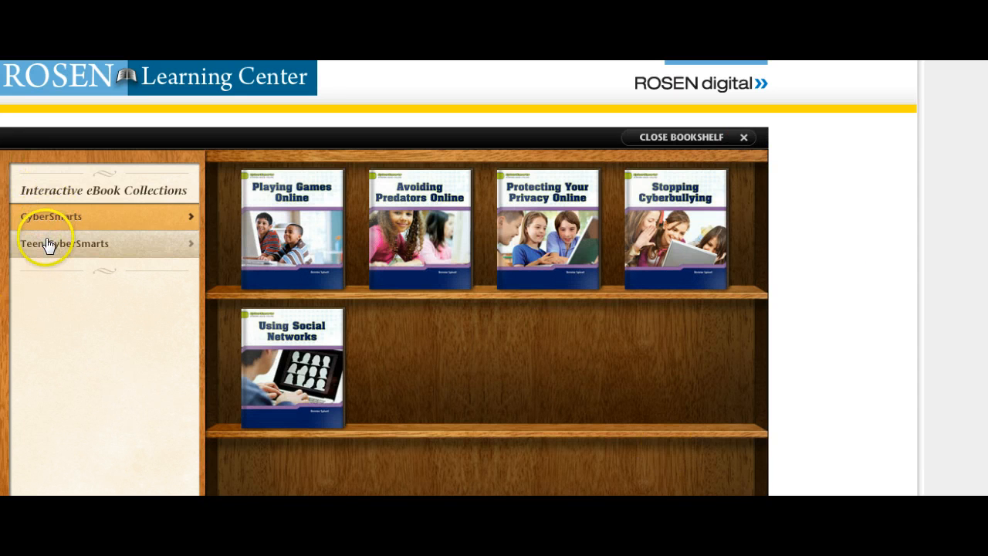
left_click(63, 244)
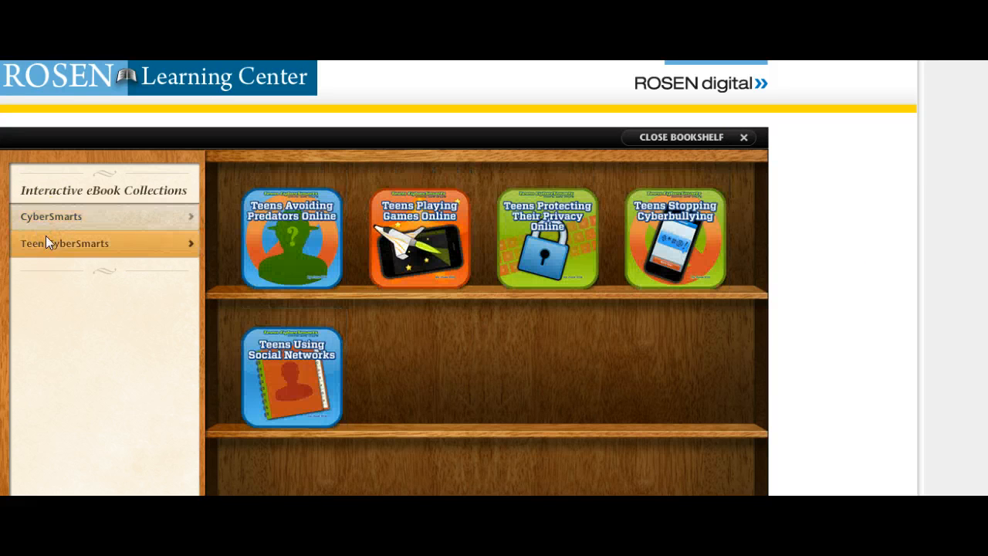
left_click(52, 216)
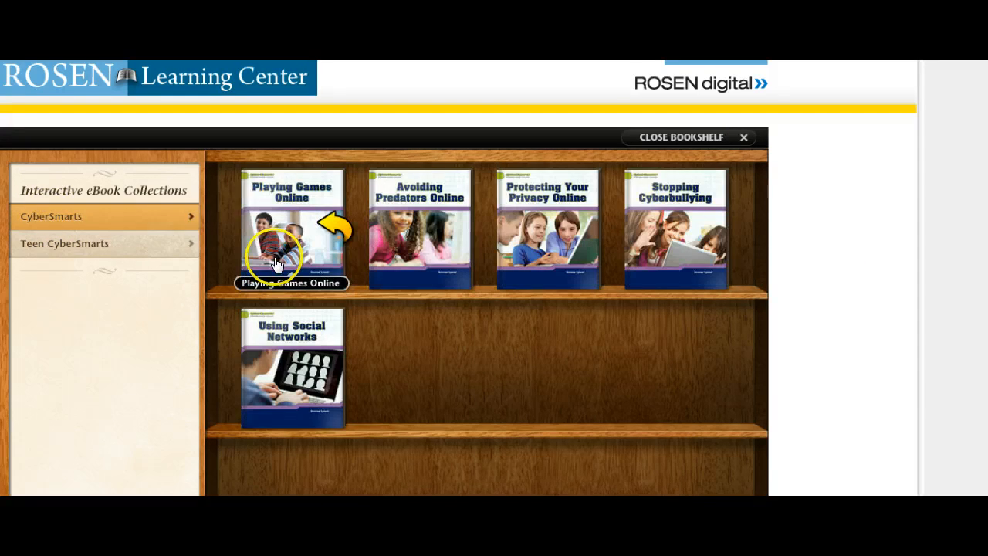
Start the Playing Games Online eBook so its Press Start page appears.
left_click(679, 136)
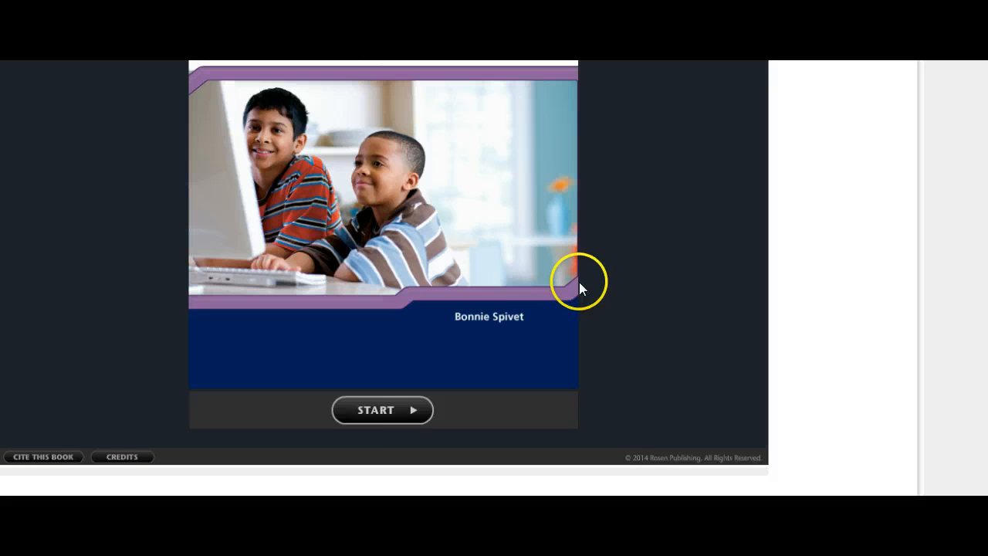
left_click(383, 410)
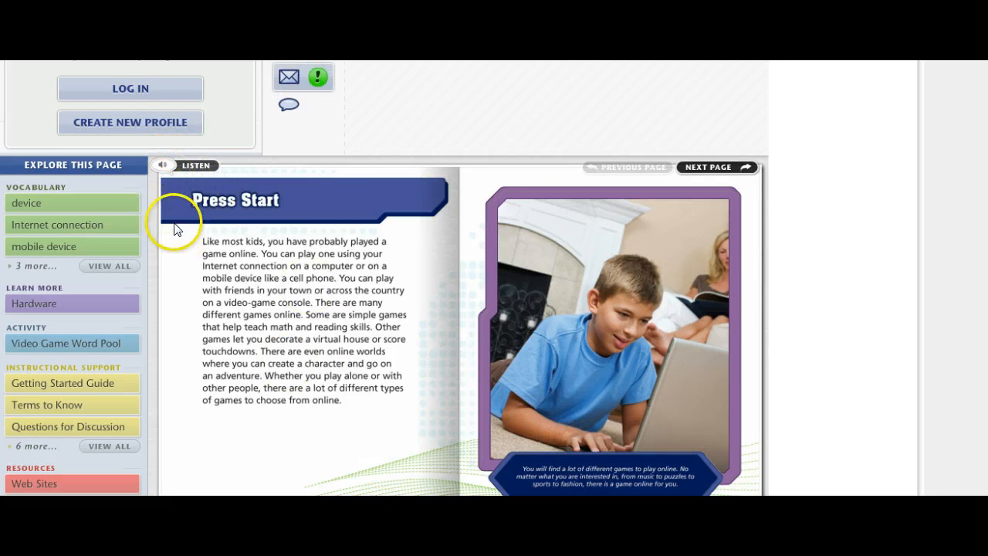
Have the Press Start page's text read aloud with the Listen narration.
left_click(163, 165)
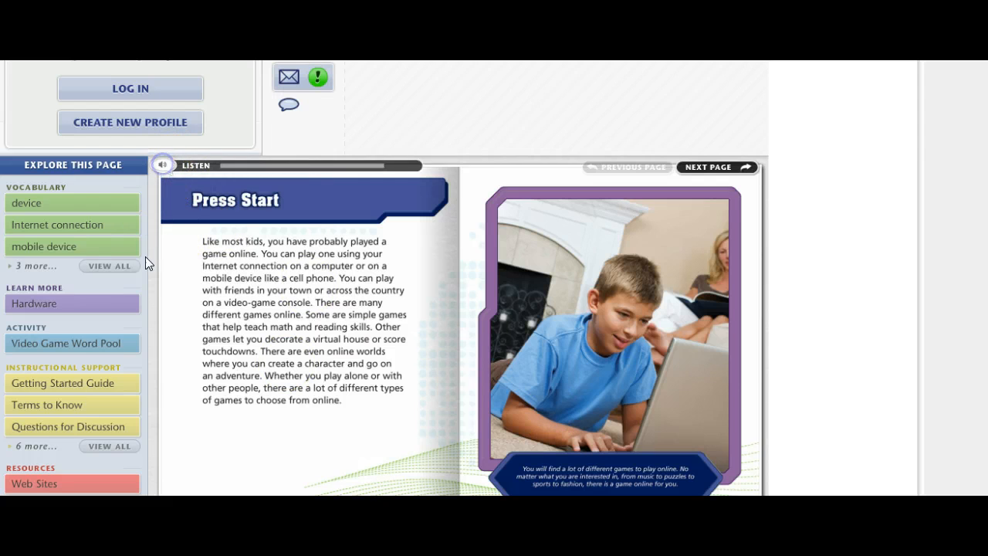
left_click(162, 165)
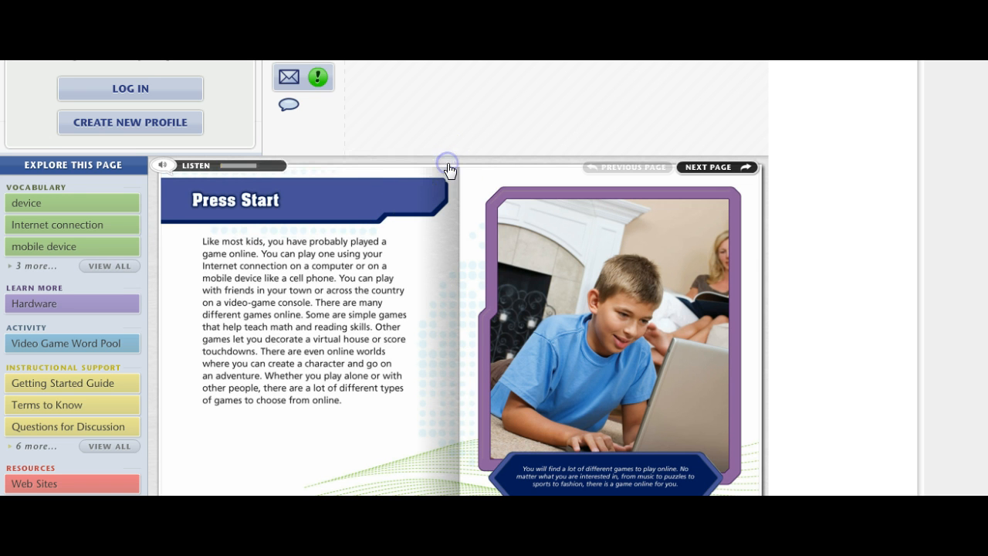
Look up the word device, dismiss the Hardware Learn More note, and launch the Video Game Word Pool activity.
left_click(28, 204)
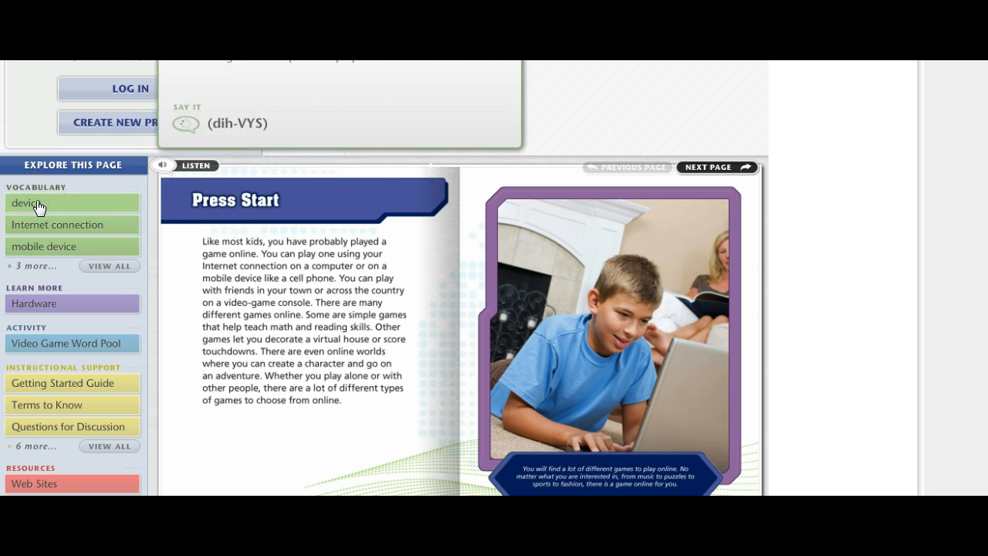
mouse_move(647, 65)
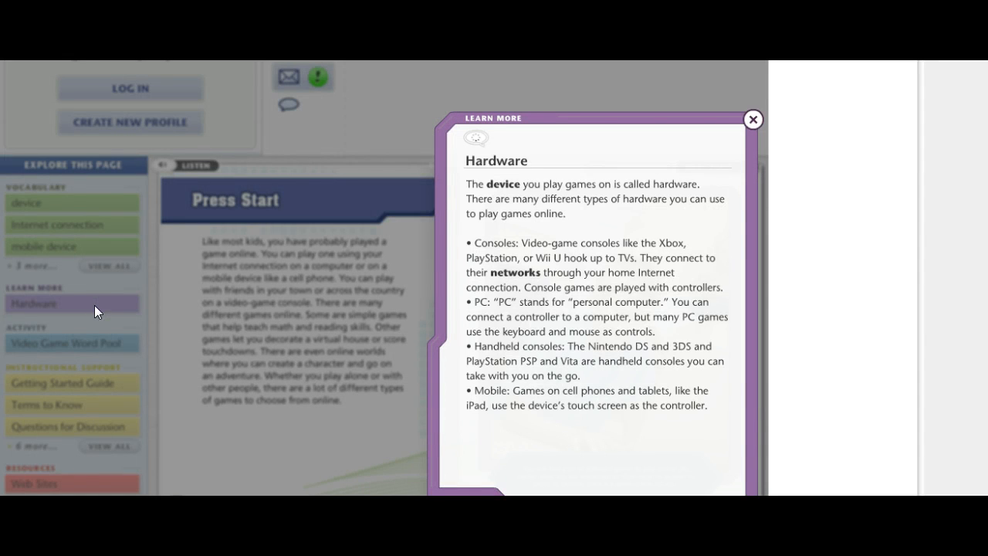
left_click(753, 119)
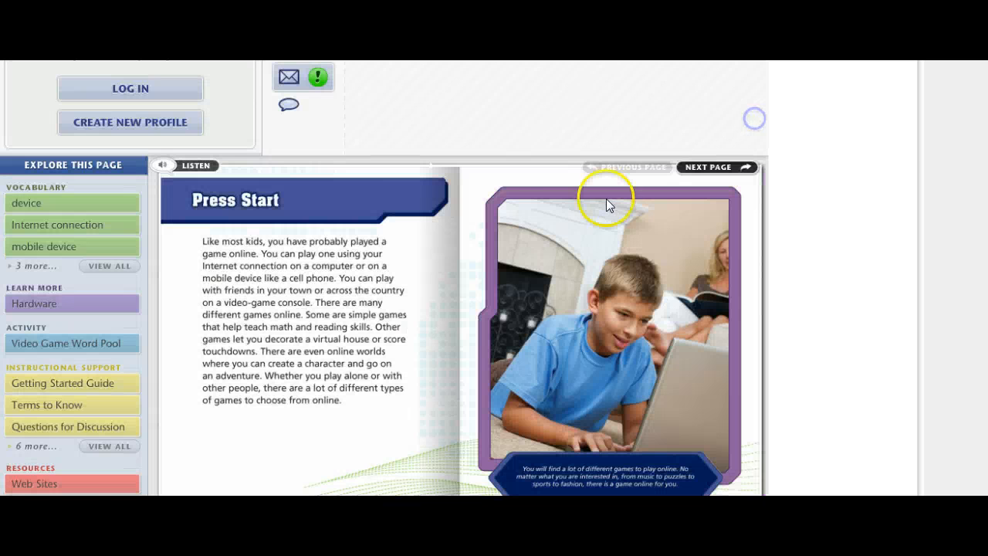
left_click(65, 342)
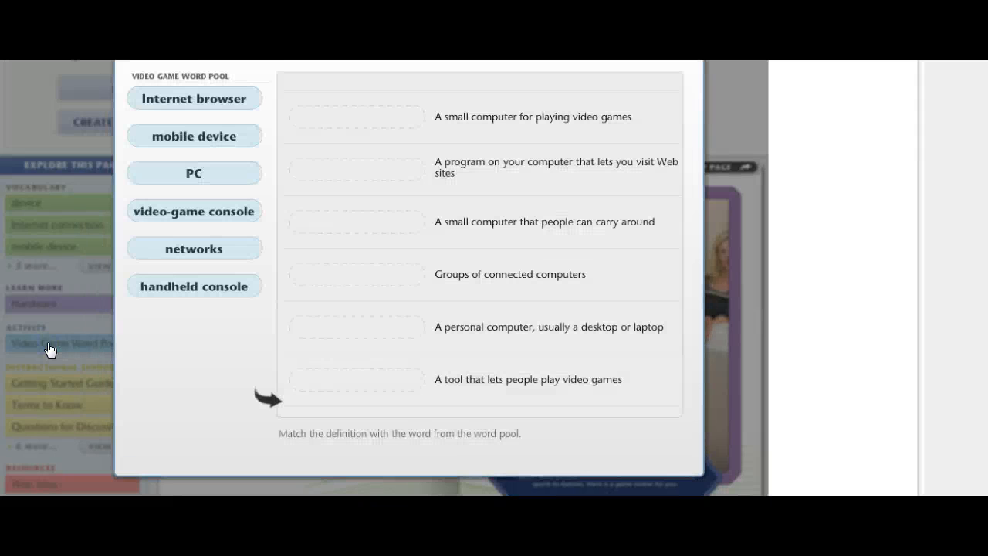
Match the PC tile to "A small computer for playing video games" in the word pool.
left_click(202, 99)
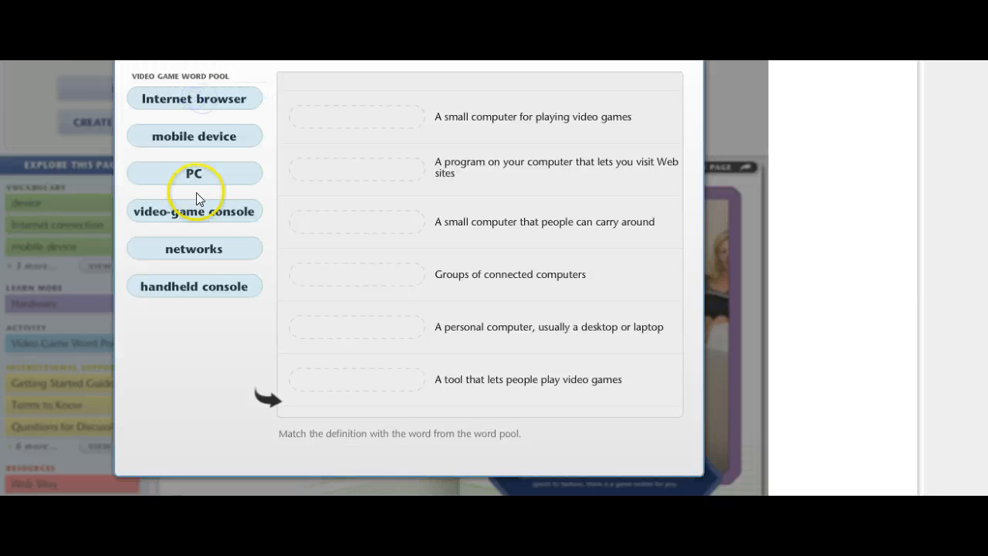
left_click_drag(194, 173, 356, 118)
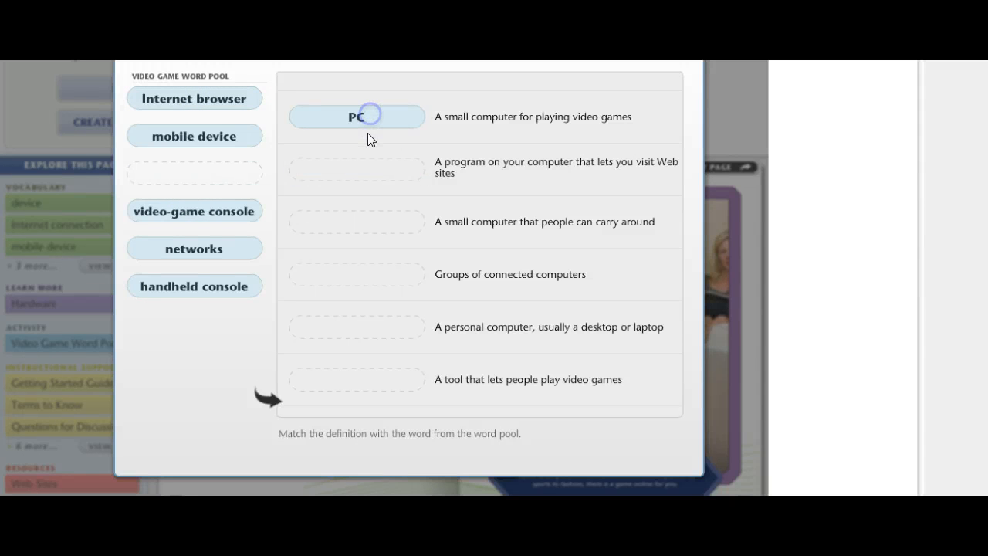